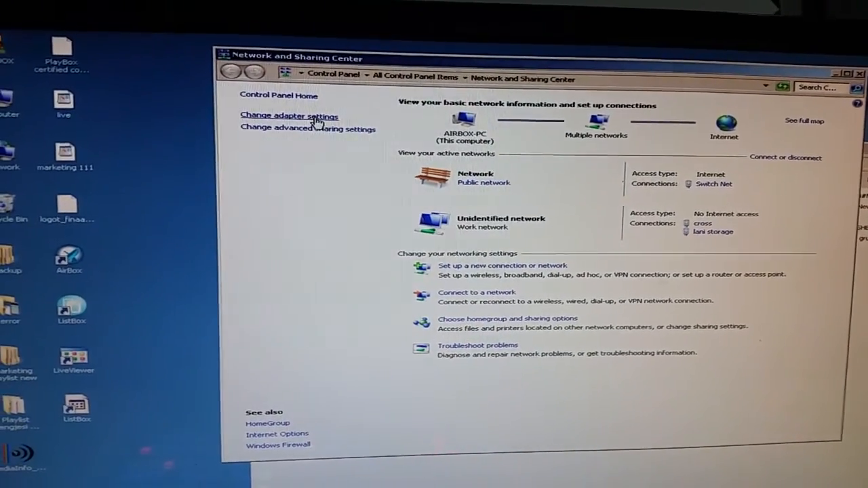
Open Network Connections from 'Change adapter settings' to list cross, lani storage and Switch Net
click(289, 116)
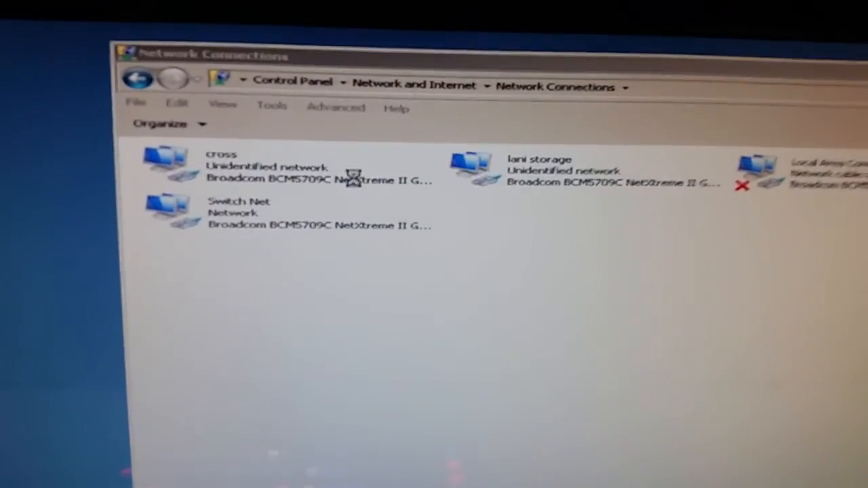
Open Advanced Settings to view the adapter order used by network services
click(335, 106)
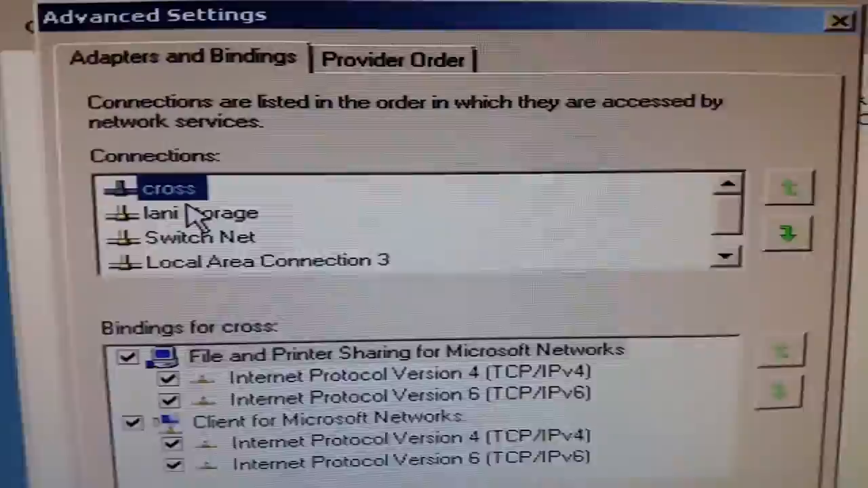
Move the cross adapter to the top of the Adapters and Bindings order and confirm with OK
click(203, 213)
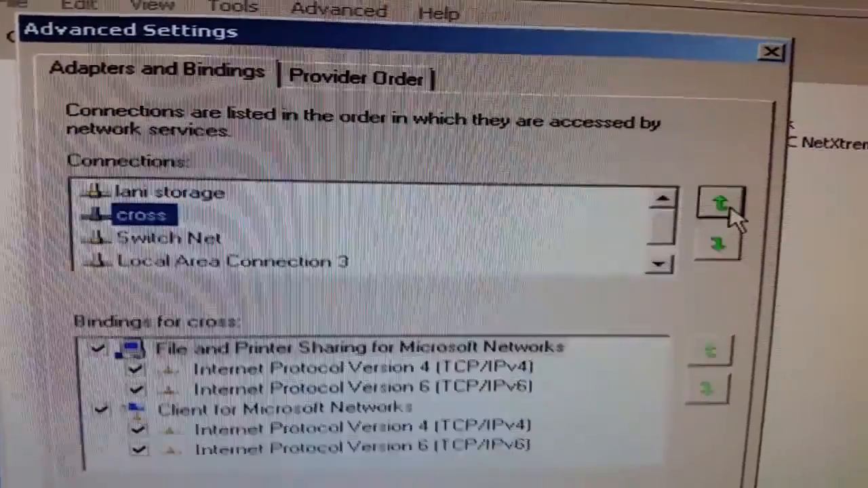
click(719, 200)
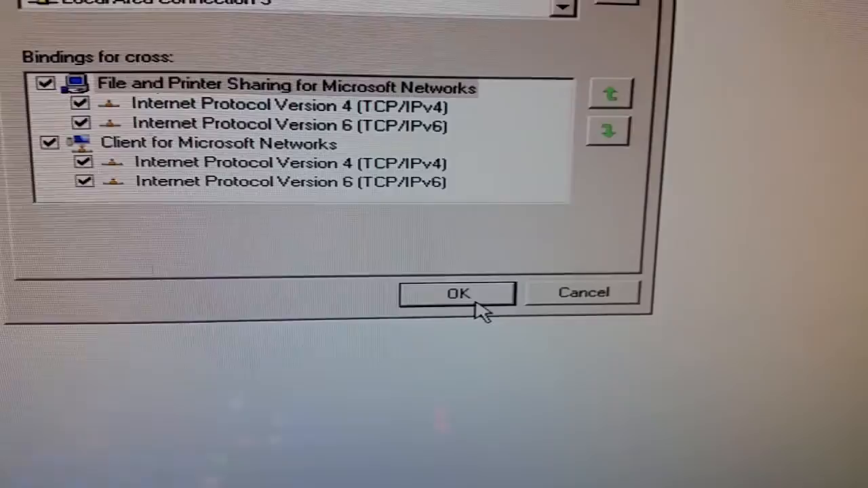
click(457, 294)
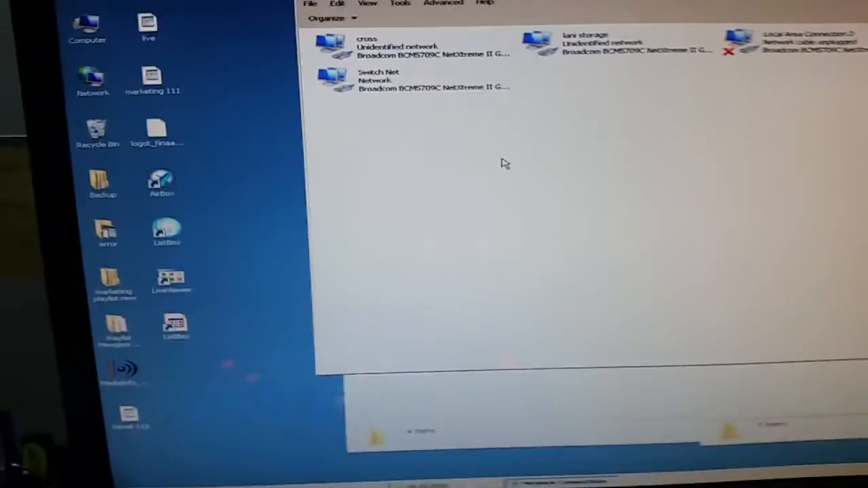